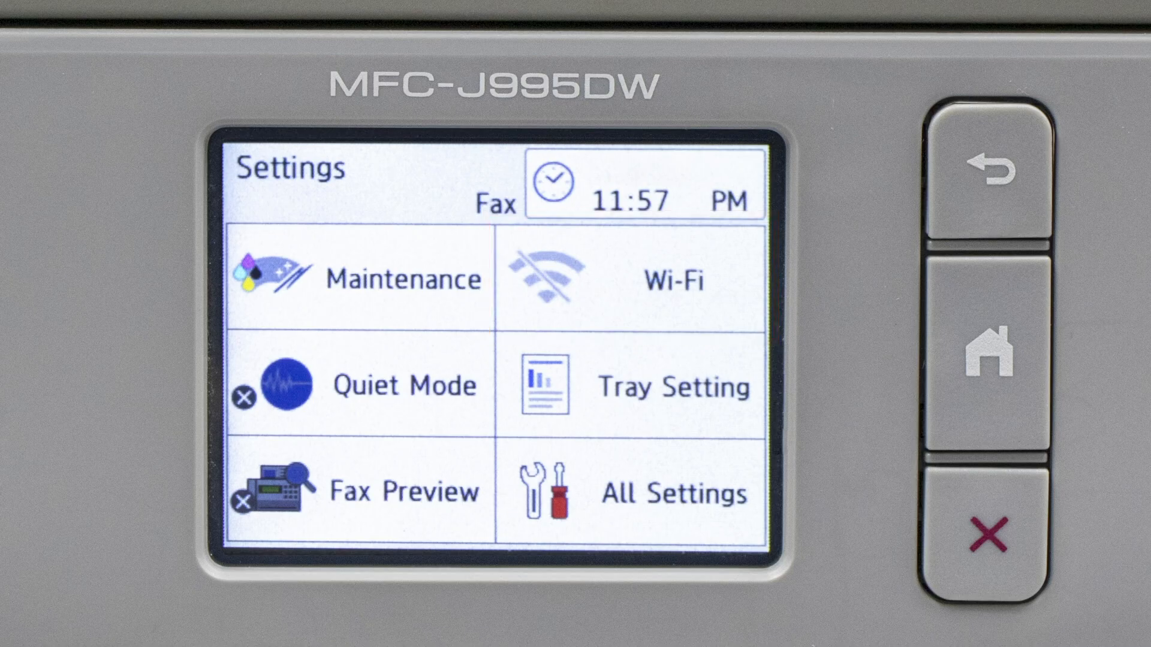
# In the printer's Wi-Fi settings, choose push-button WPS setup
pyautogui.click(671, 279)
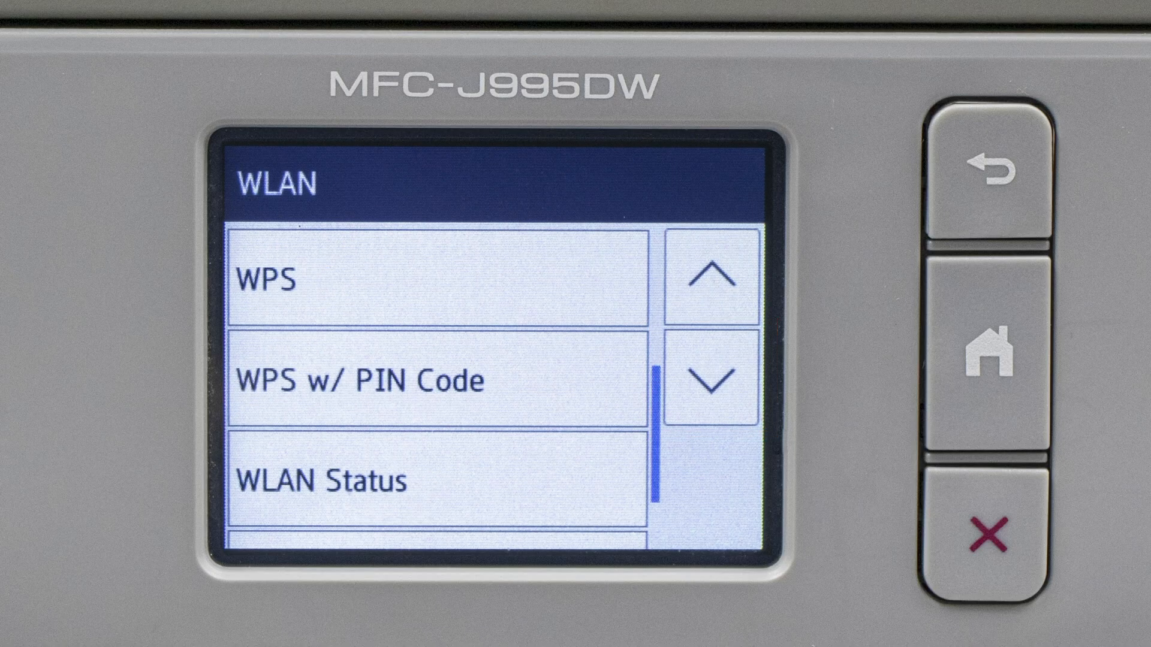
pyautogui.click(437, 282)
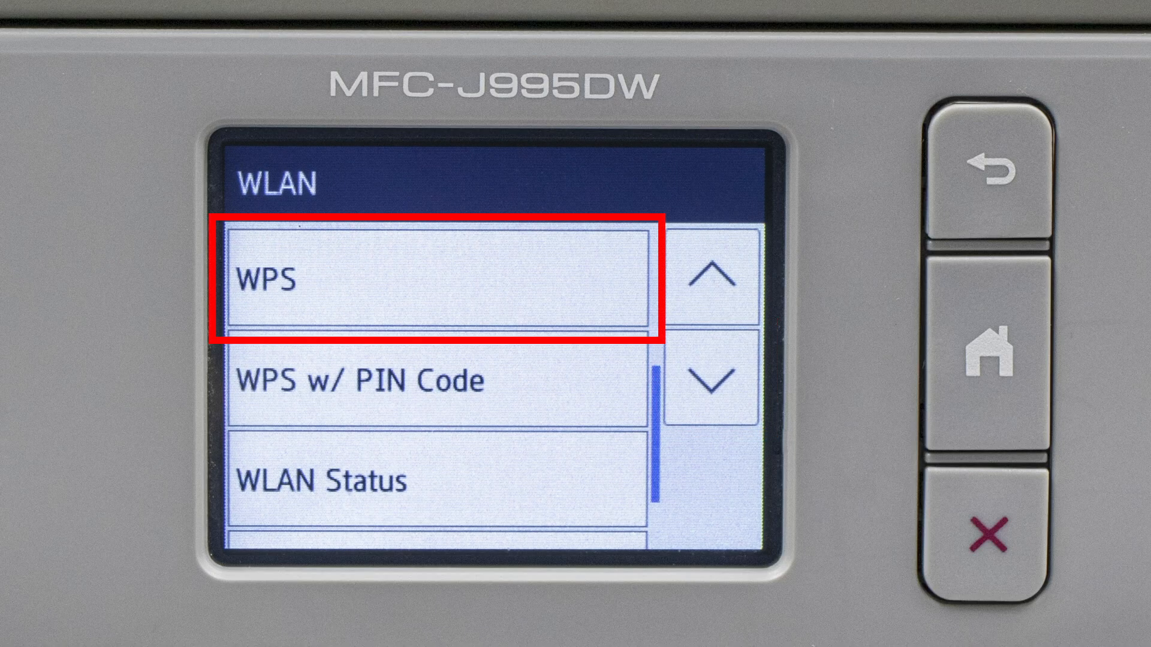
pyautogui.click(441, 282)
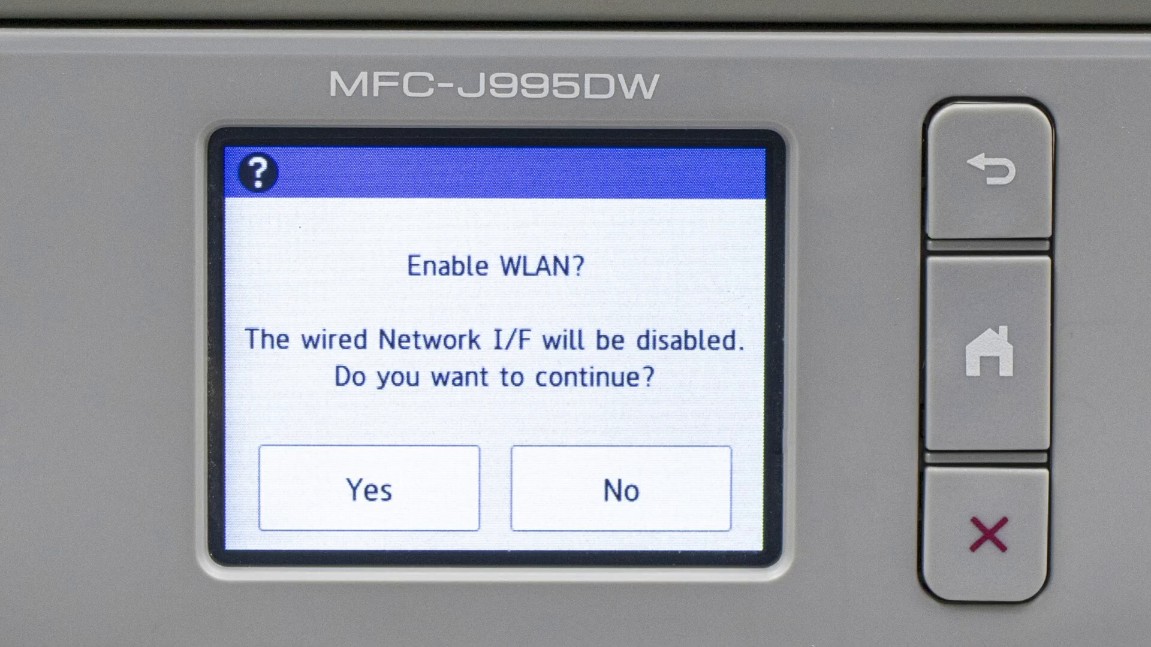
# Agree to enable WLAN over wired, then confirm WPS was started on the router
pyautogui.click(369, 490)
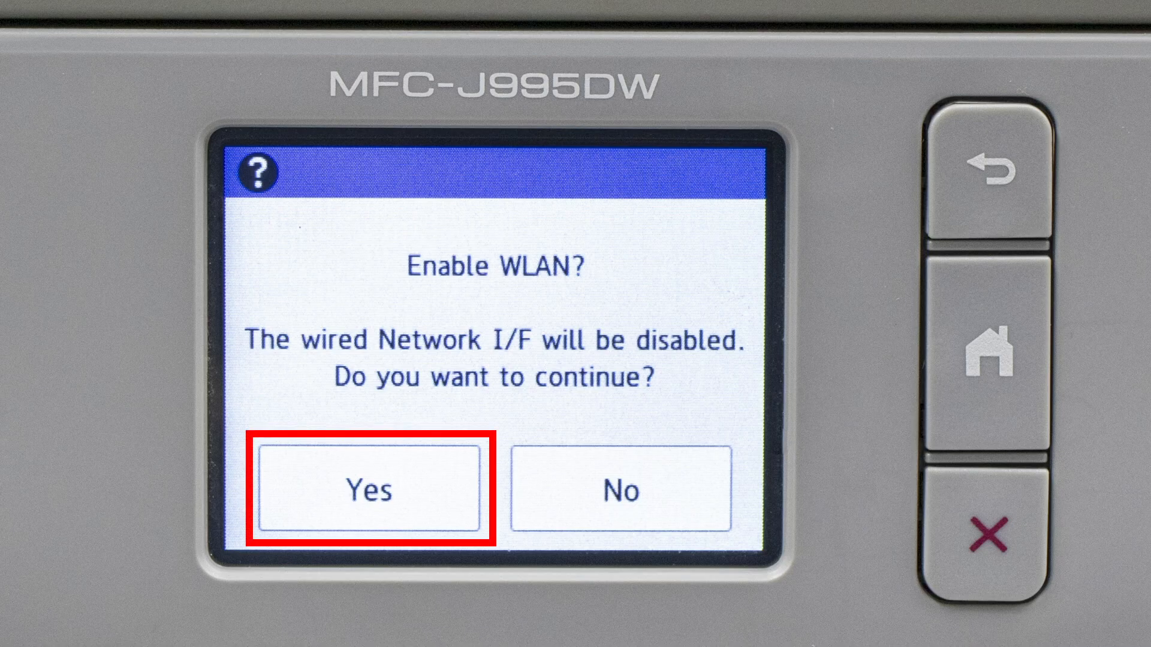
pyautogui.click(369, 490)
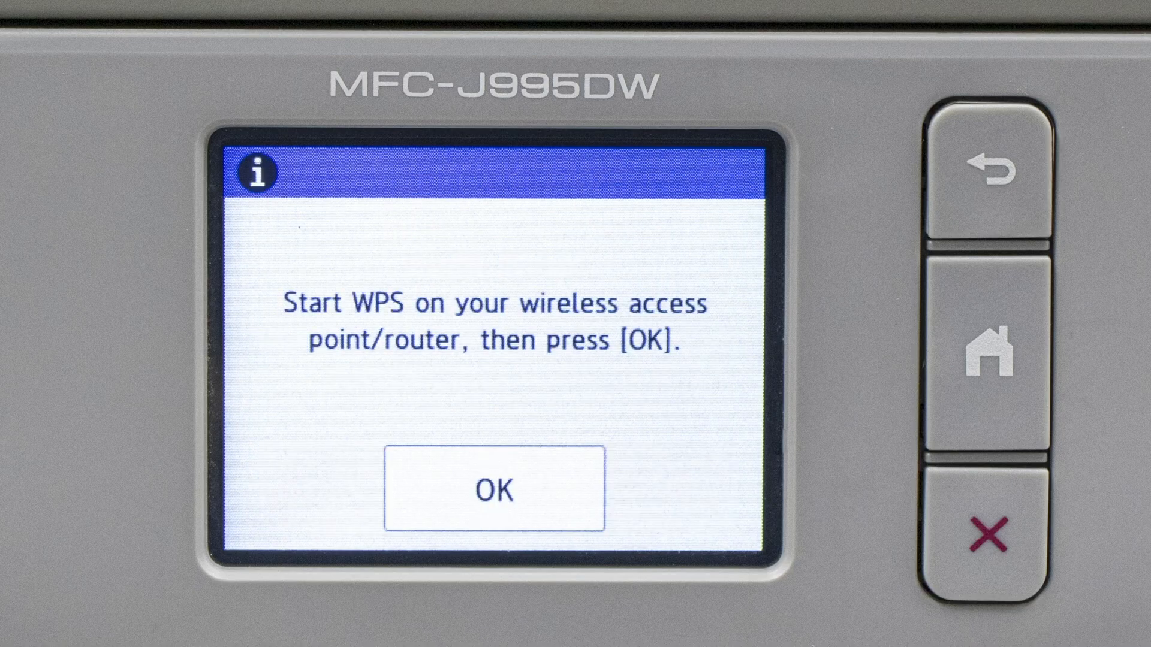
pyautogui.click(494, 490)
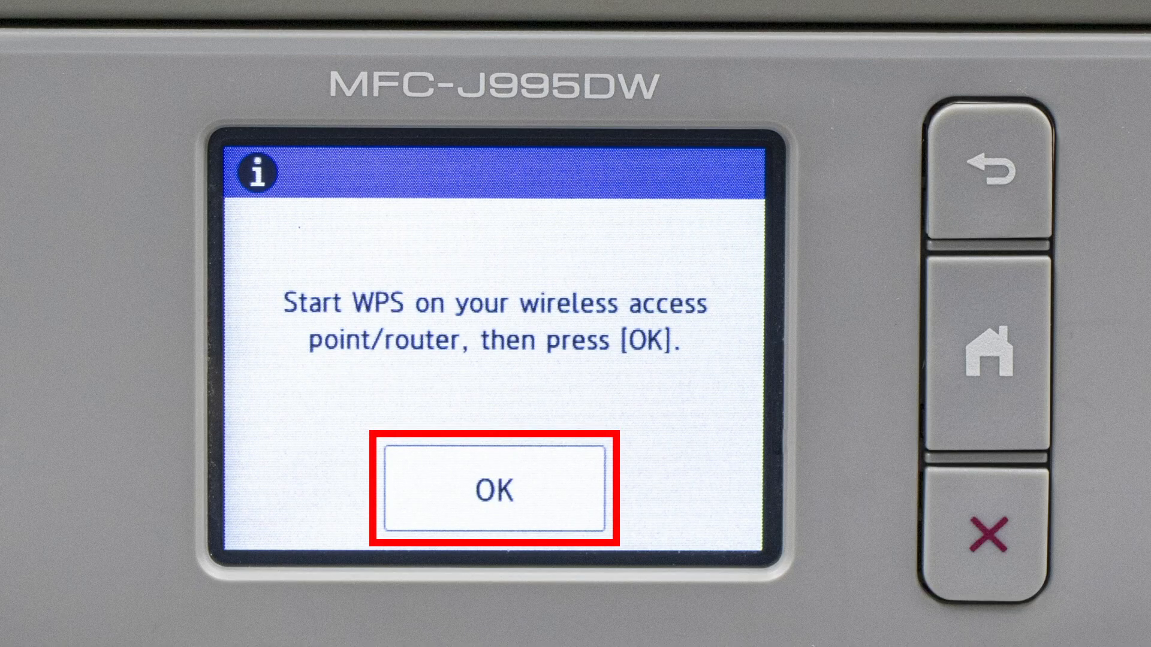
pyautogui.click(496, 489)
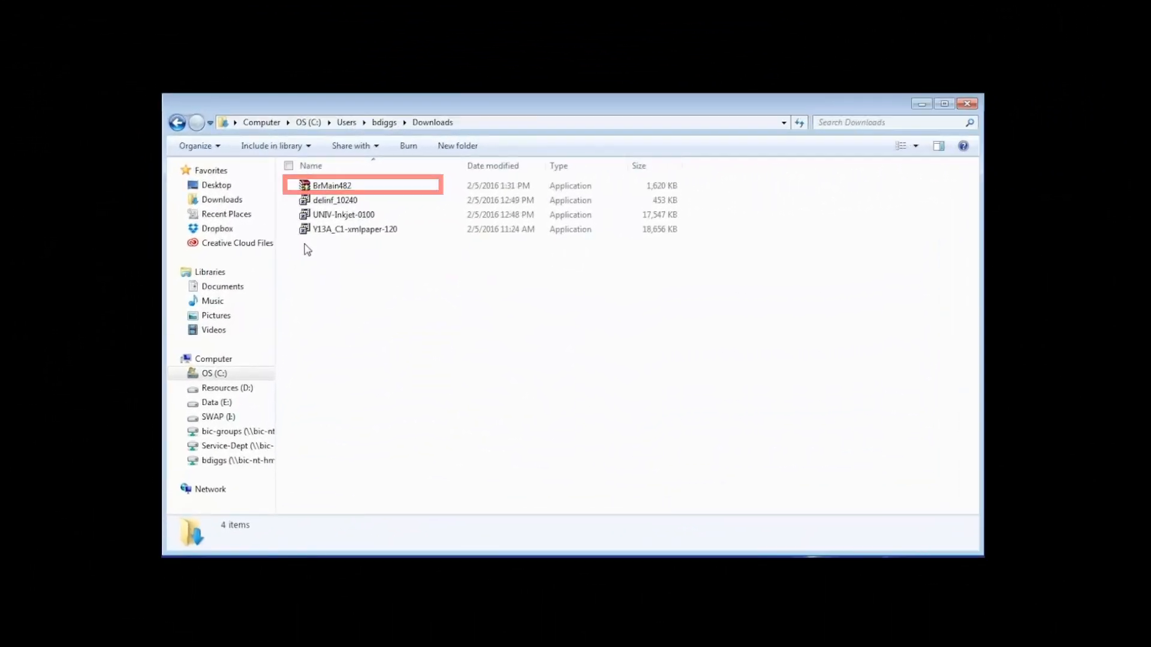
# Run the BrMain482 installer from Downloads to start Brother Machine Installation
pyautogui.click(331, 185)
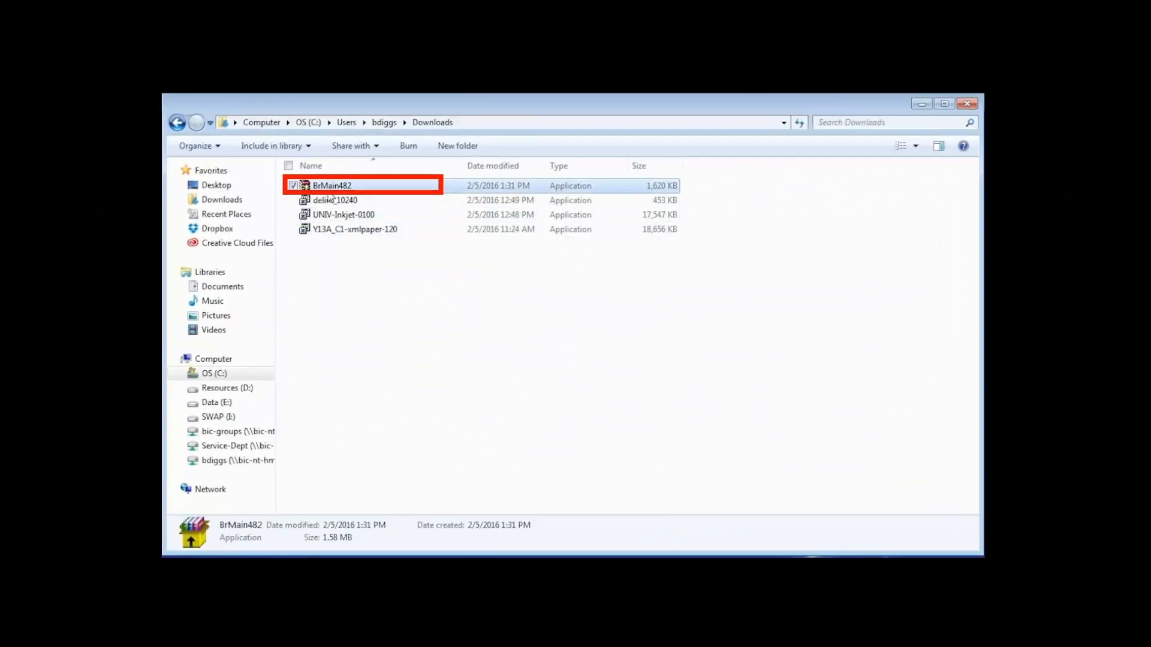
pyautogui.doubleClick(331, 185)
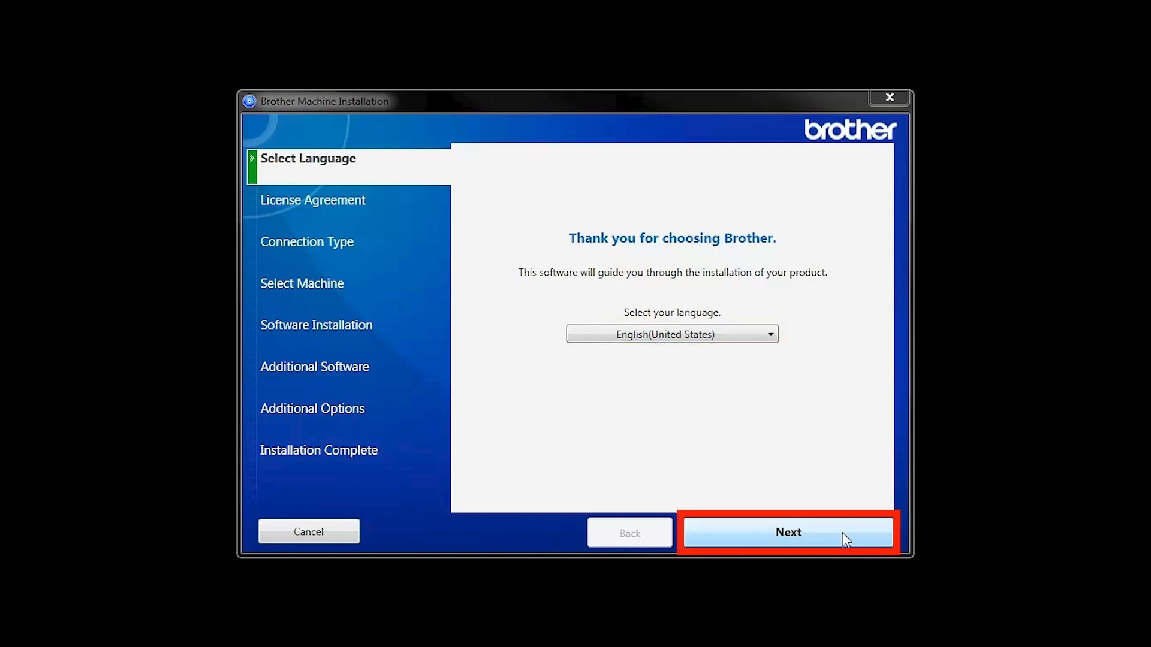
# Keep English (United States) and accept the license agreement
pyautogui.click(788, 533)
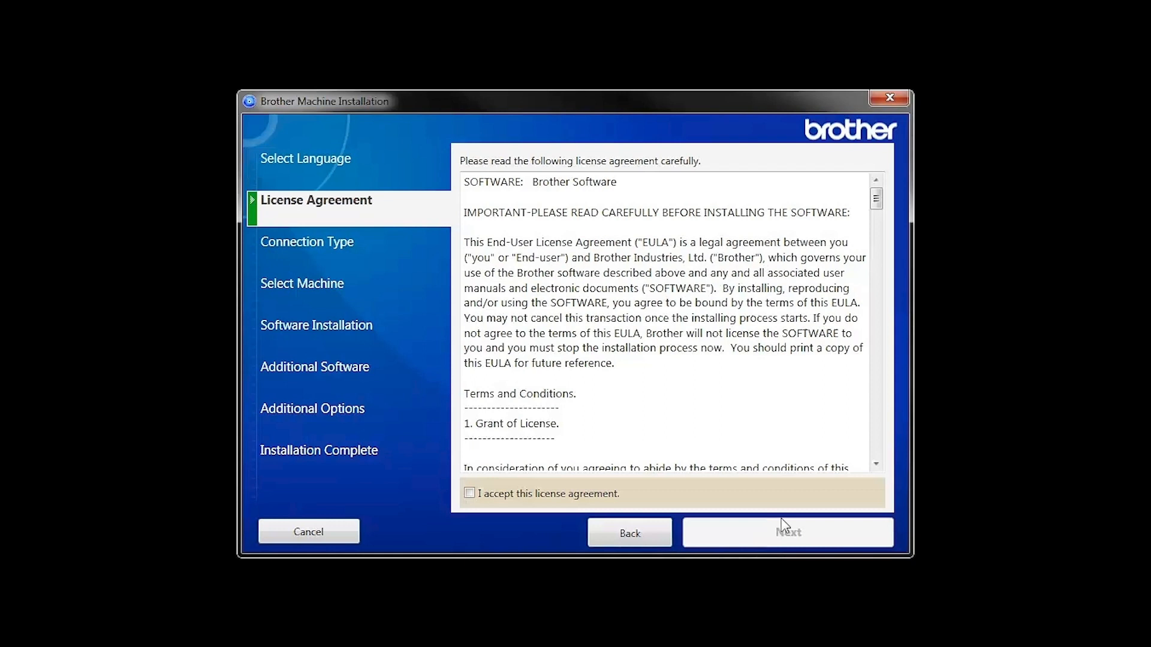
pyautogui.click(469, 493)
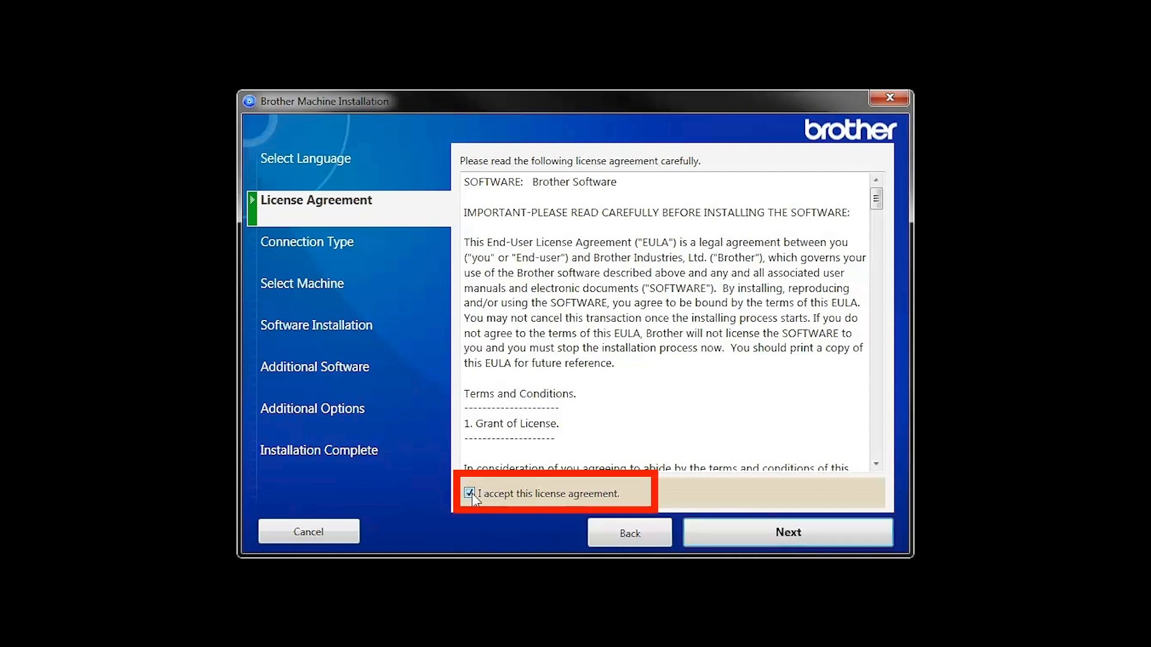
pyautogui.click(787, 532)
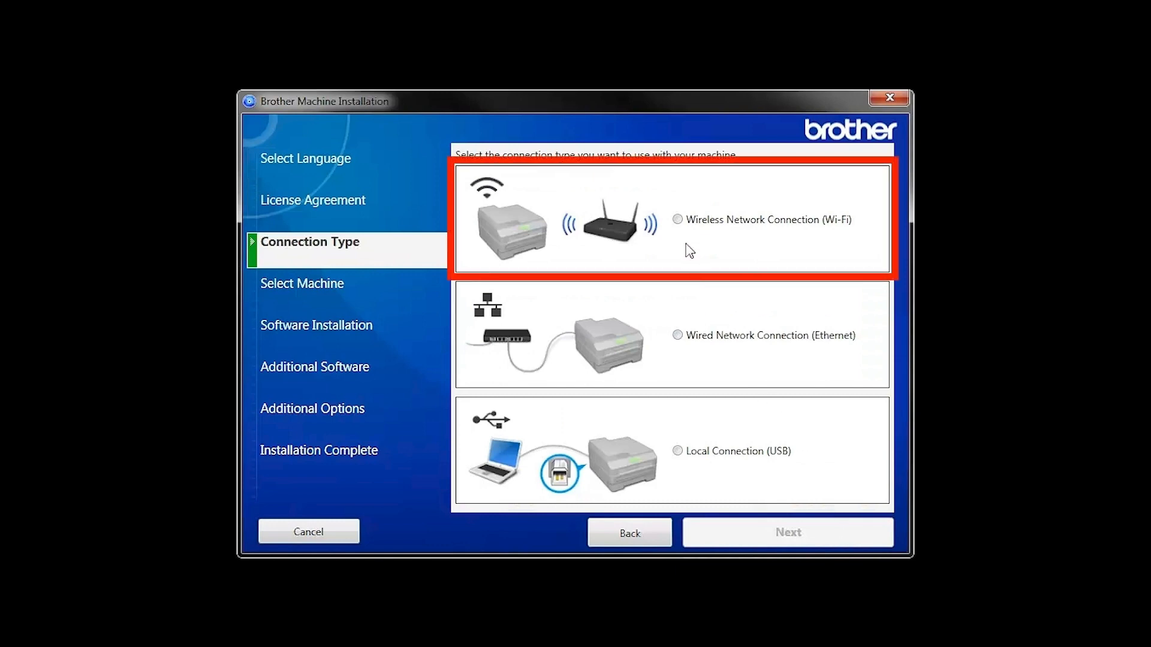
# Choose Wireless Network Connection (Wi-Fi) as the connection type
pyautogui.click(678, 219)
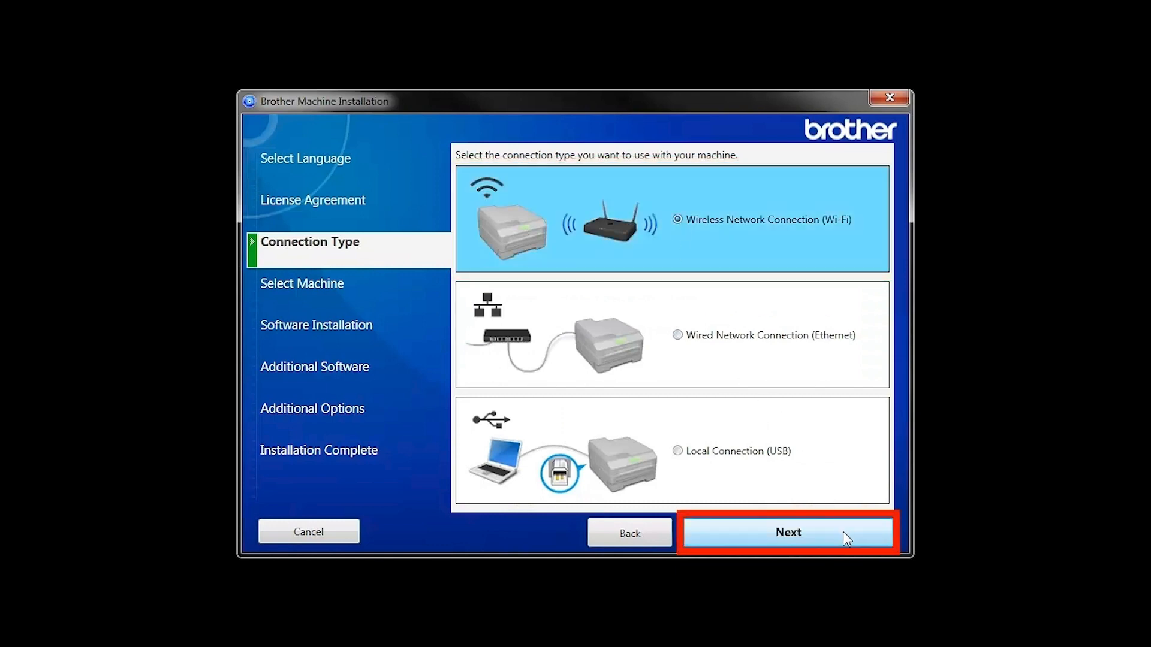
pyautogui.click(788, 532)
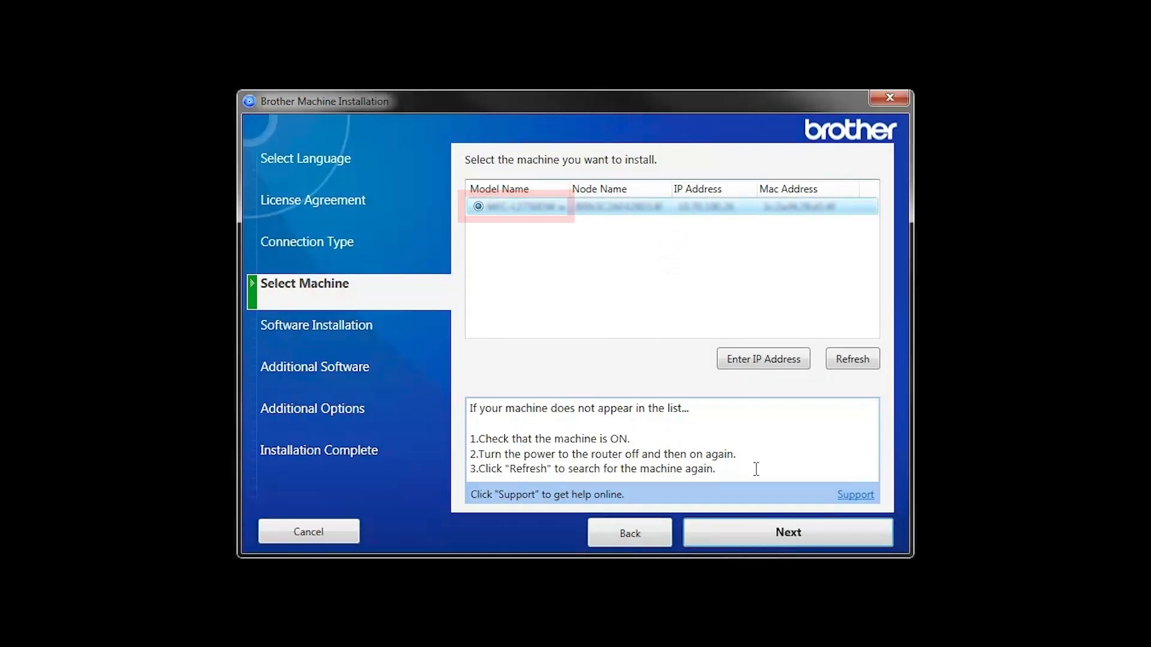
# Continue with the detected printer and start a Standard (Recommended) installation
pyautogui.click(788, 533)
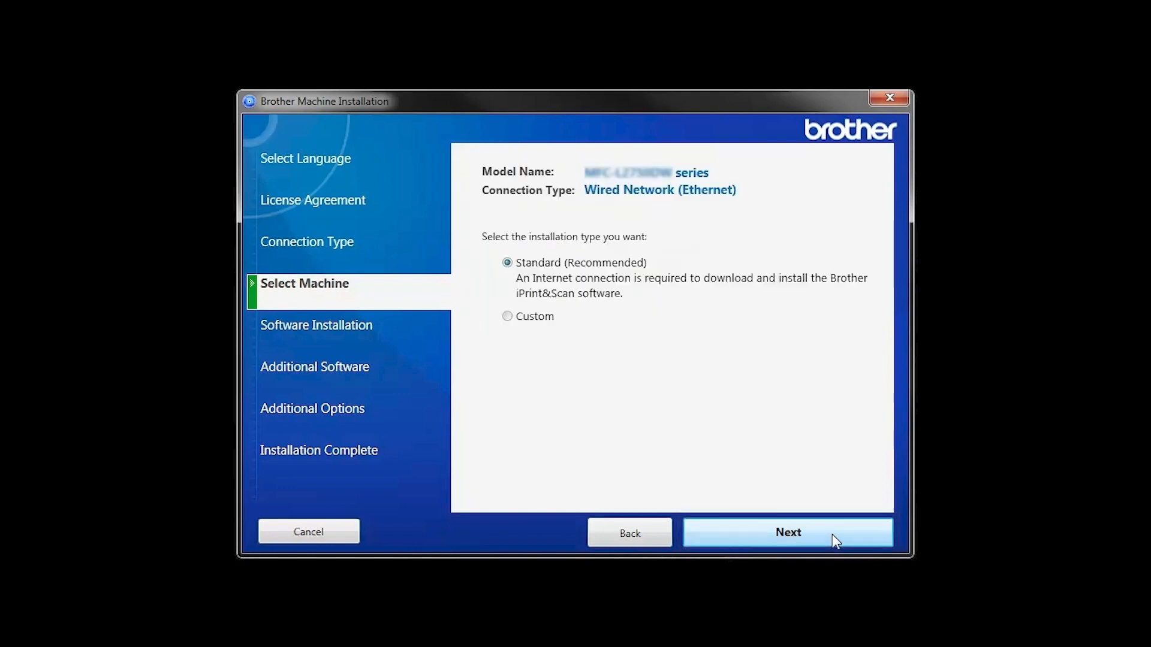
pyautogui.click(787, 533)
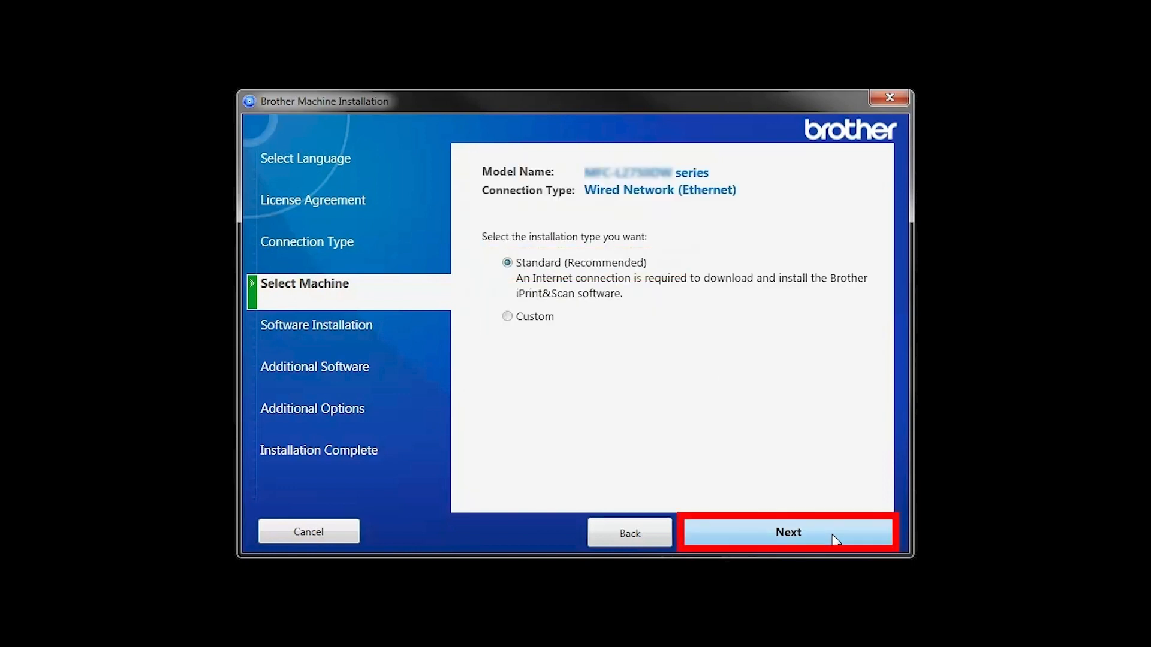
pyautogui.click(788, 533)
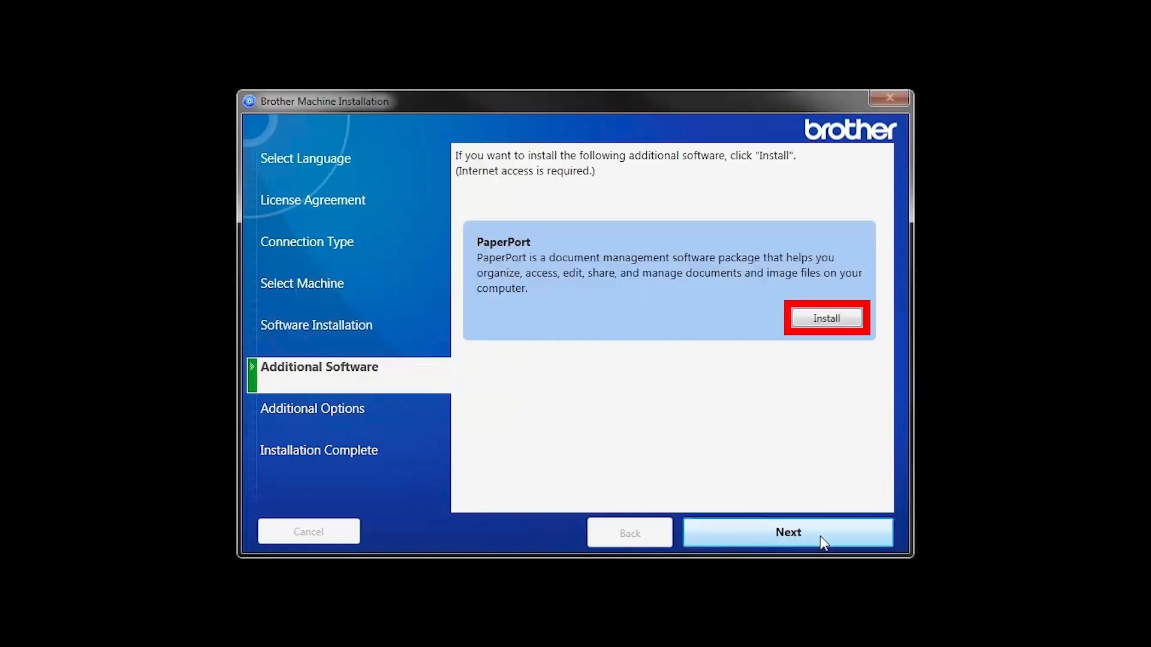
pyautogui.moveTo(842, 346)
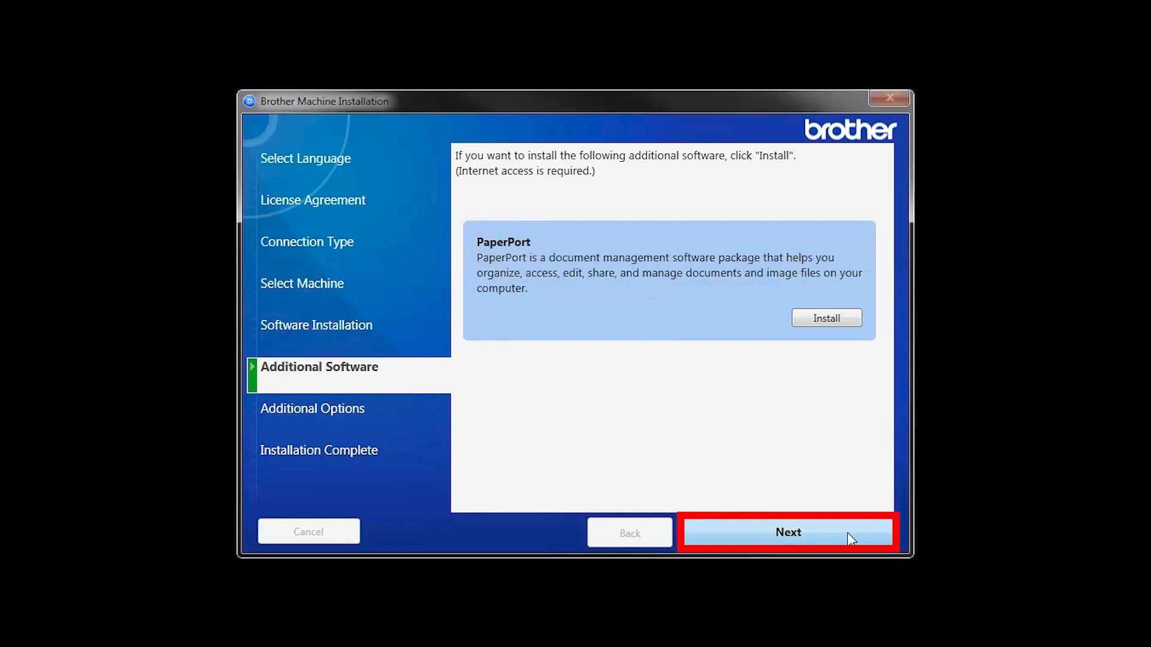
# Skip the optional PaperPort package and continue to additional options
pyautogui.click(788, 532)
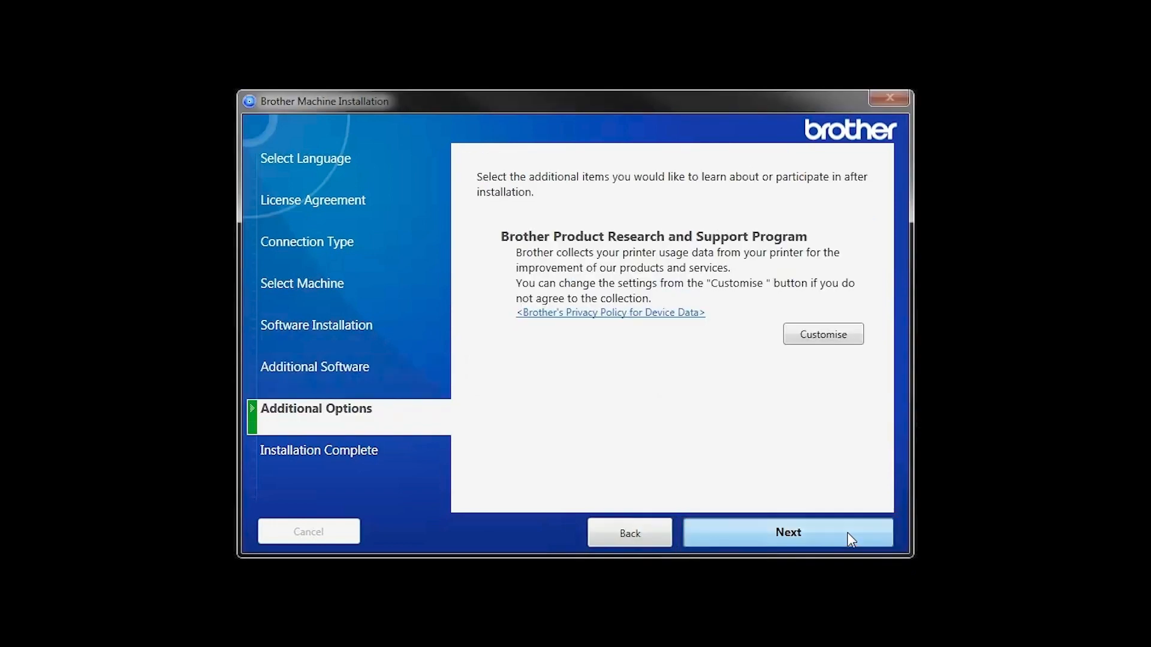
# Continue past the product research options to Installation Complete
pyautogui.click(787, 532)
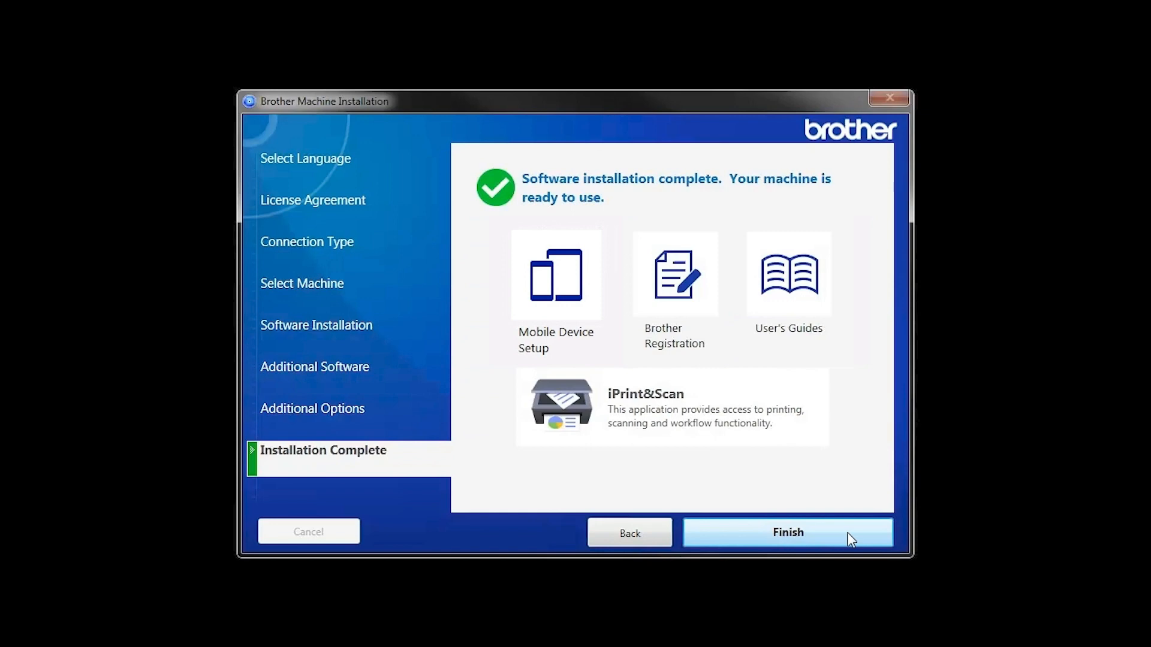
pyautogui.moveTo(674, 275)
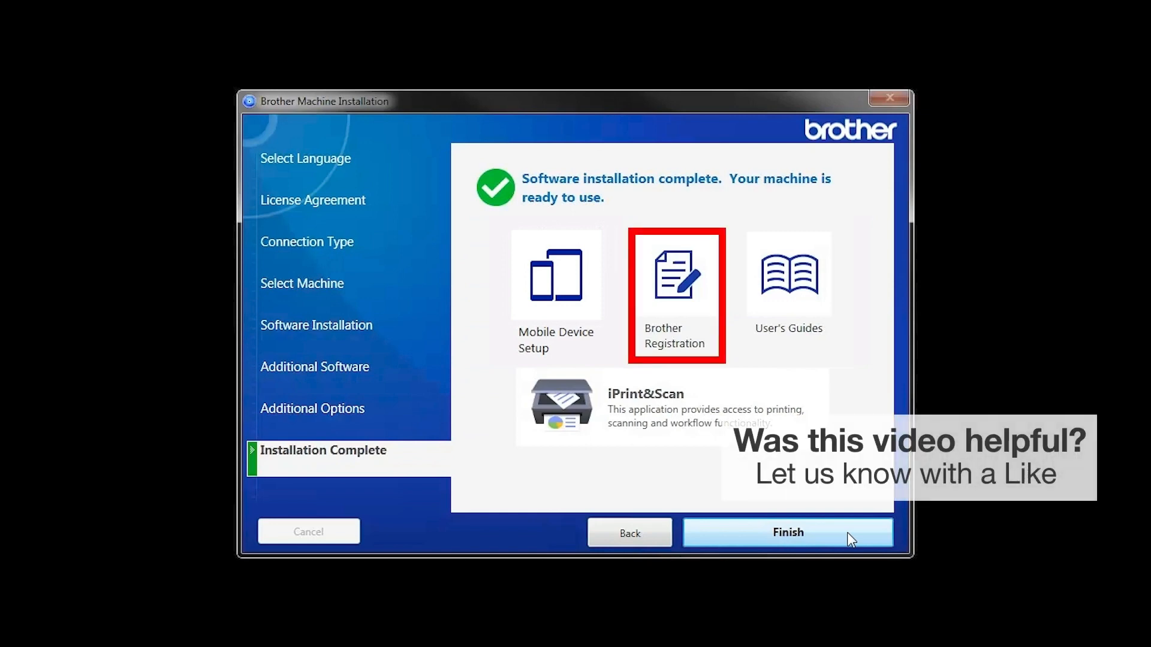